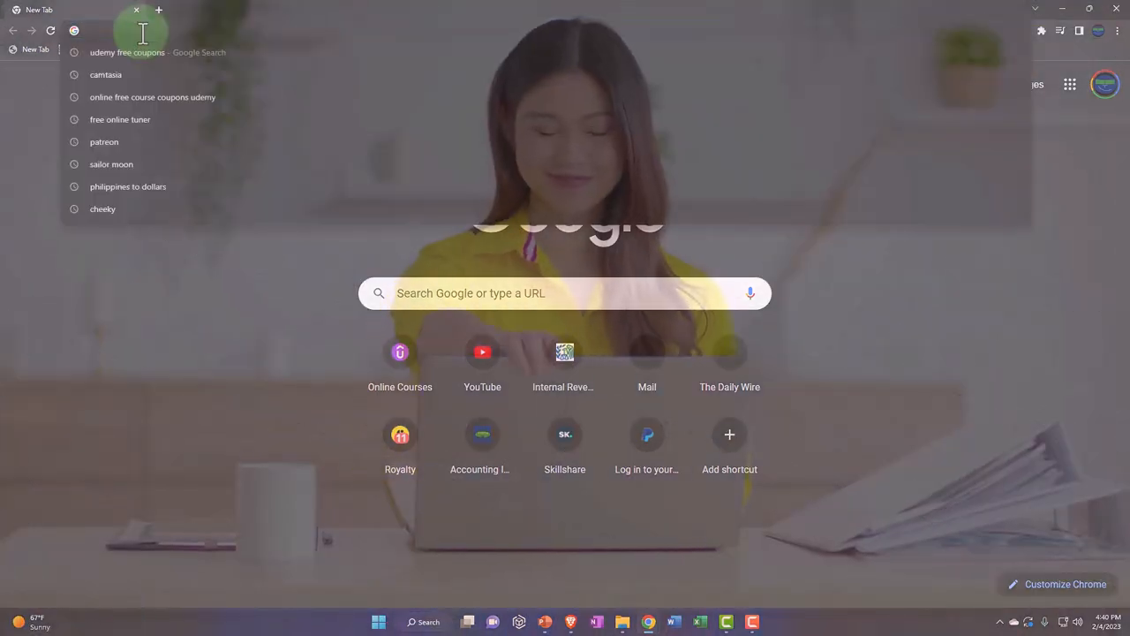
Go to intuit.com to load the Intuit home page
text(intuit.com)
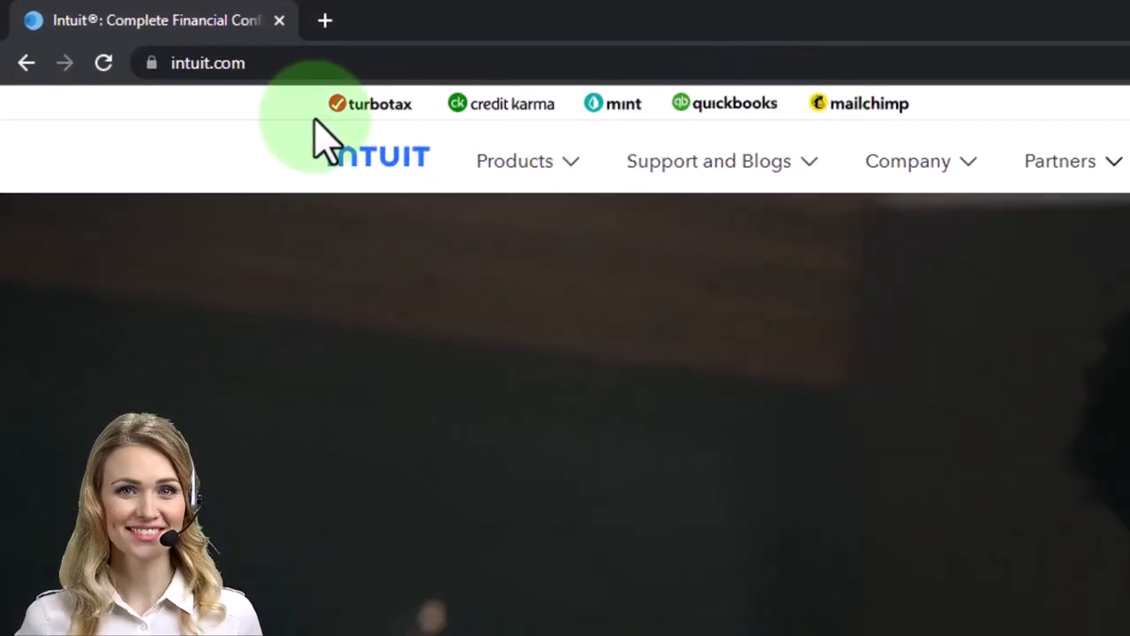
mouse_move(265, 142)
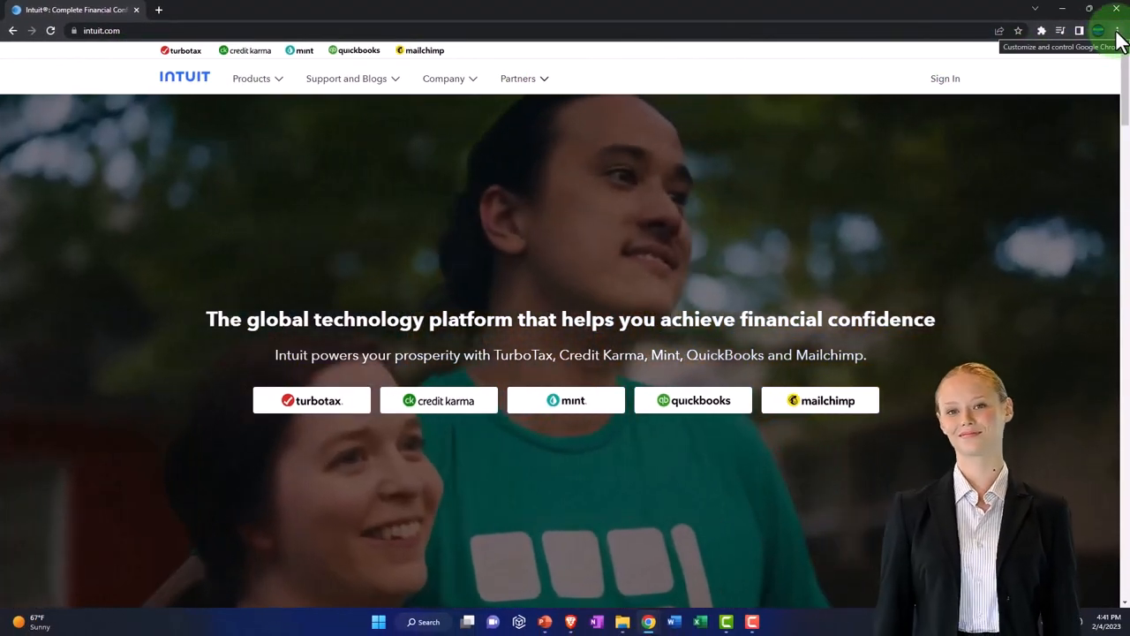
Open a new incognito window and search Google for 'QuickBooks Online Test Drive'
click(1118, 30)
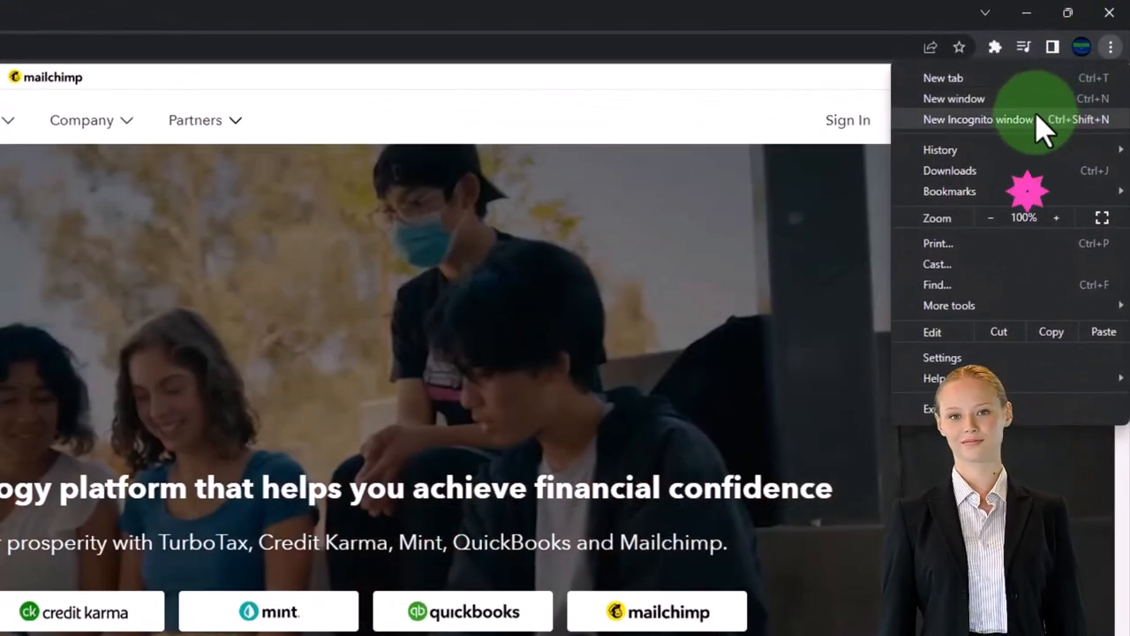
click(976, 119)
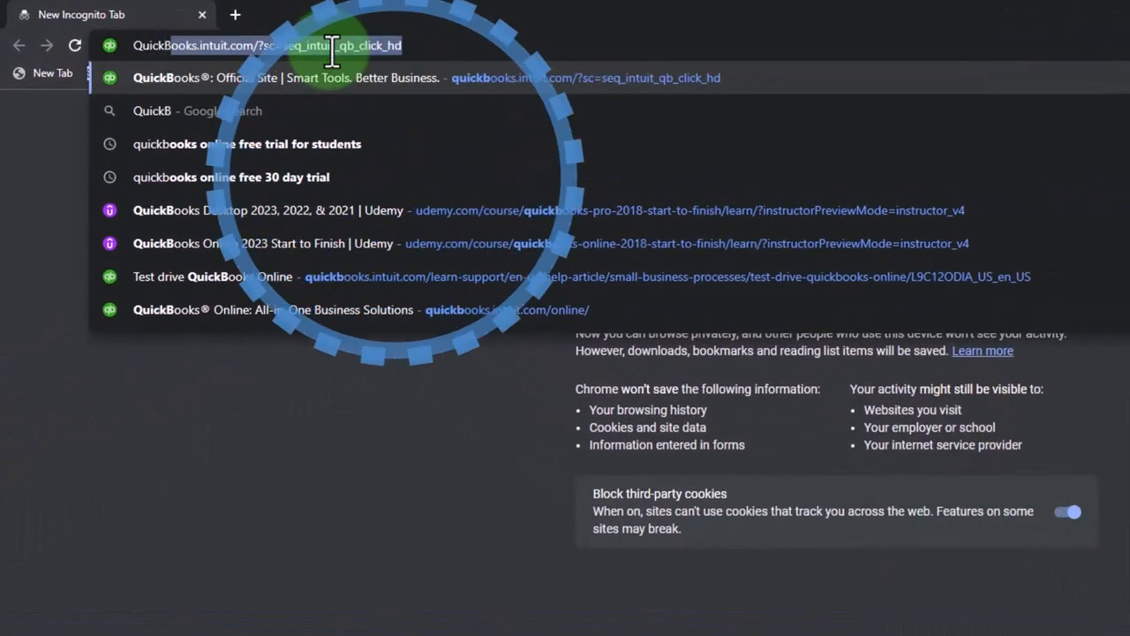
text(QuickBooks Online Test Drive)
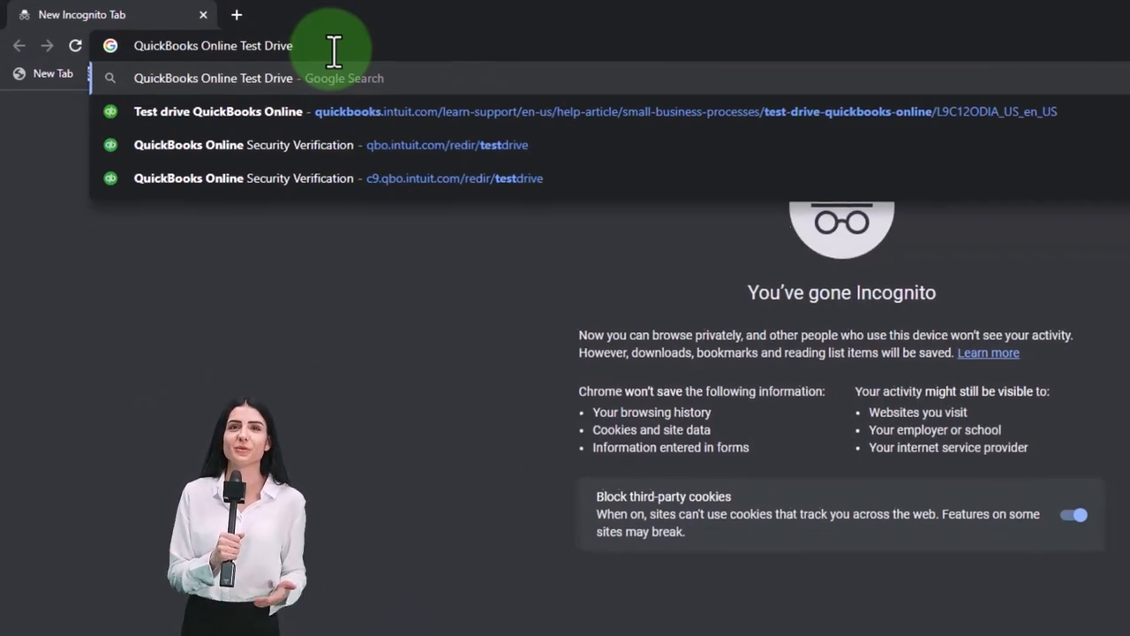
key(Enter)
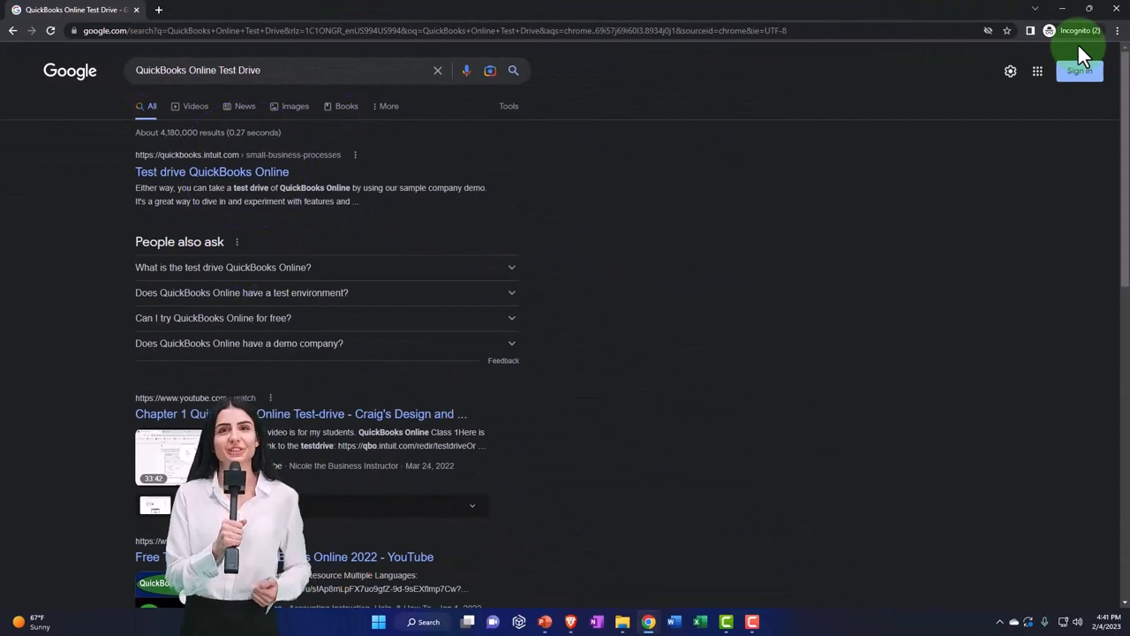
Open the 'Test drive QuickBooks Online' article and scroll to the available test drives
scroll(down, 3)
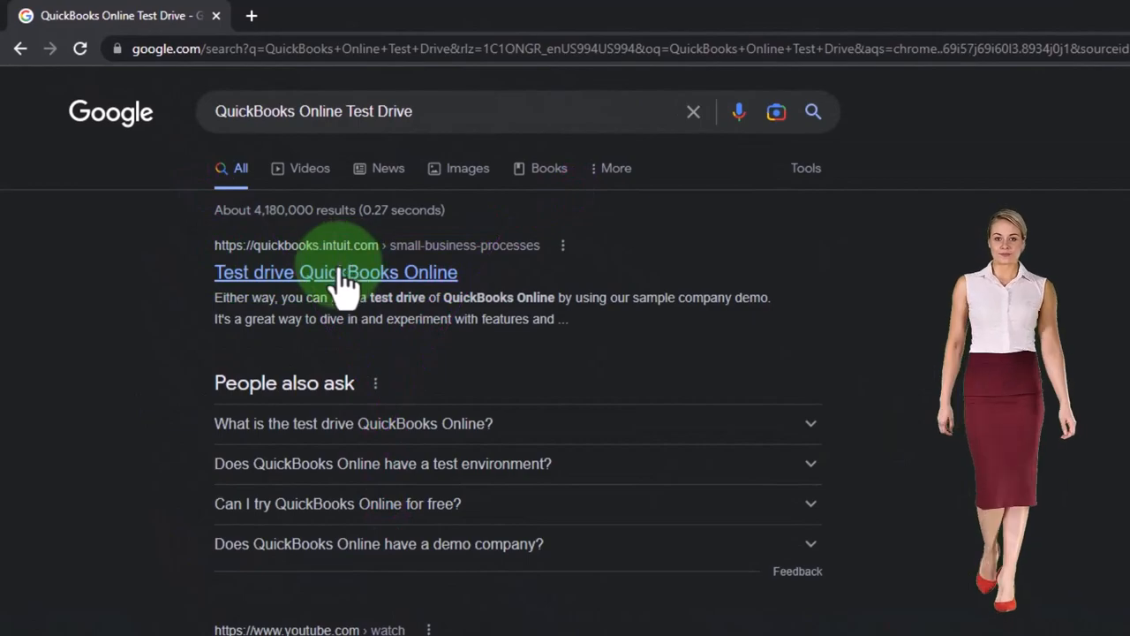
click(336, 272)
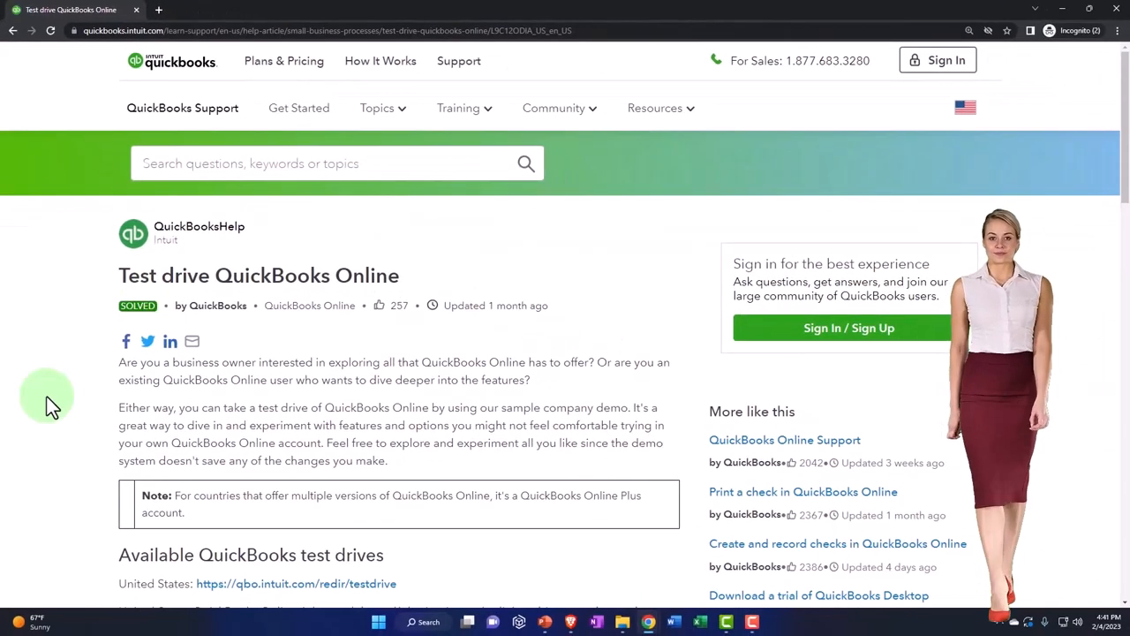
scroll(down, 3)
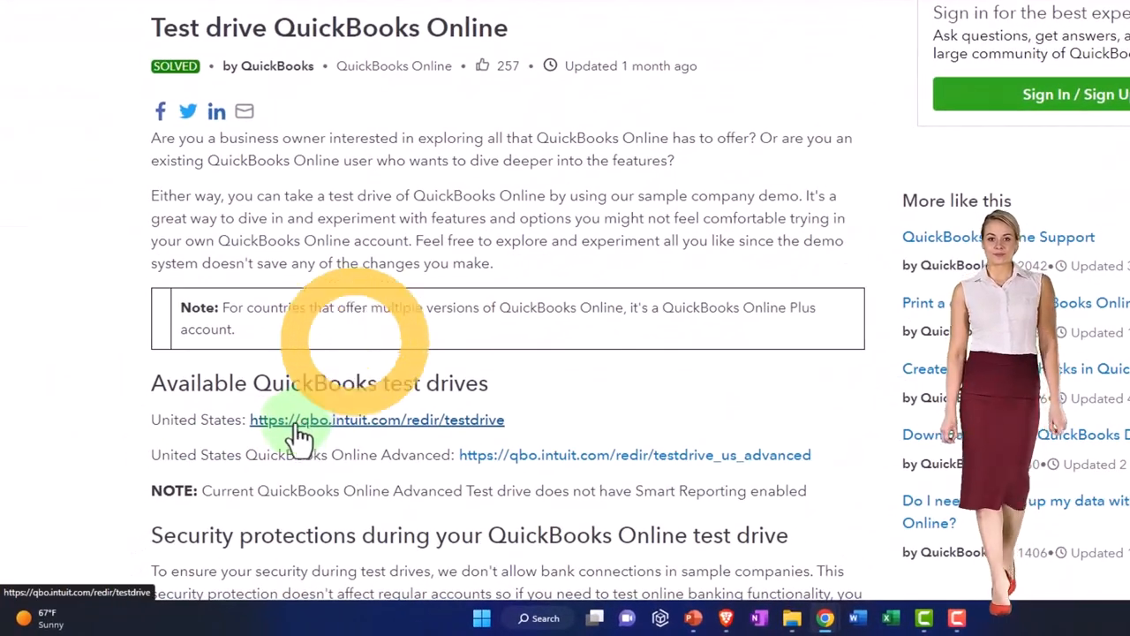
Launch the United States test drive and pass the 'I'm not a robot' check
click(376, 419)
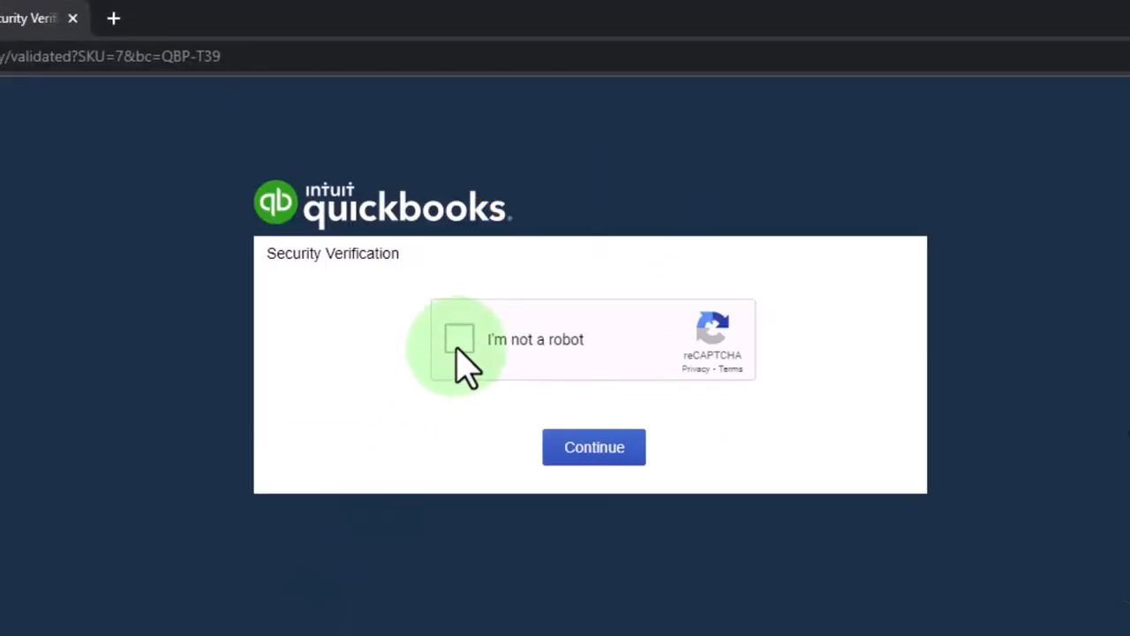
click(459, 339)
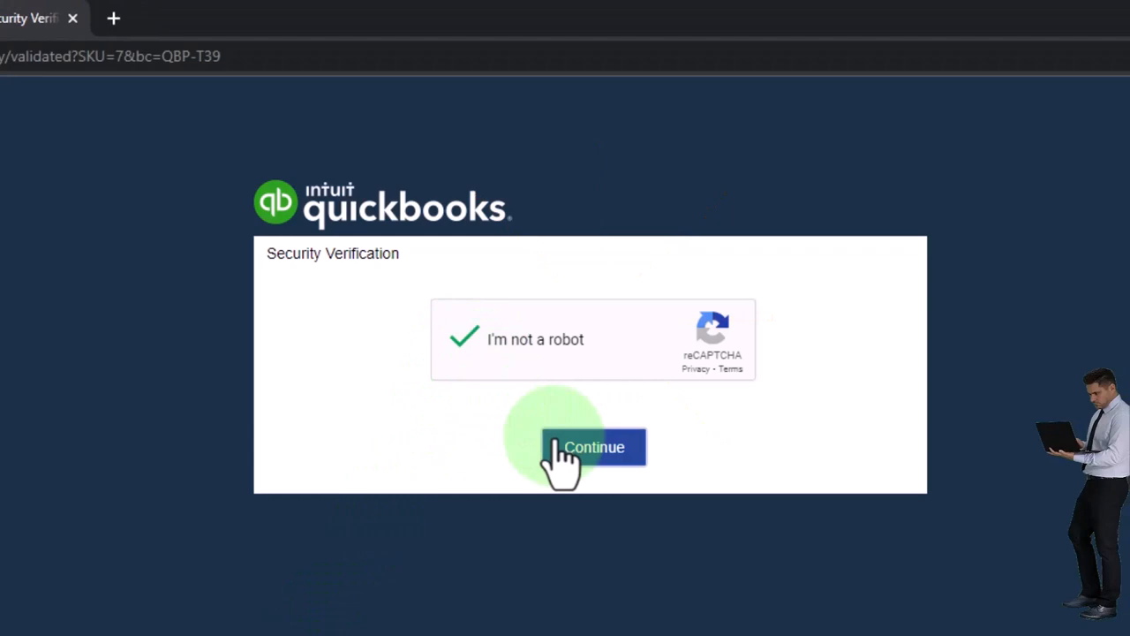
click(593, 447)
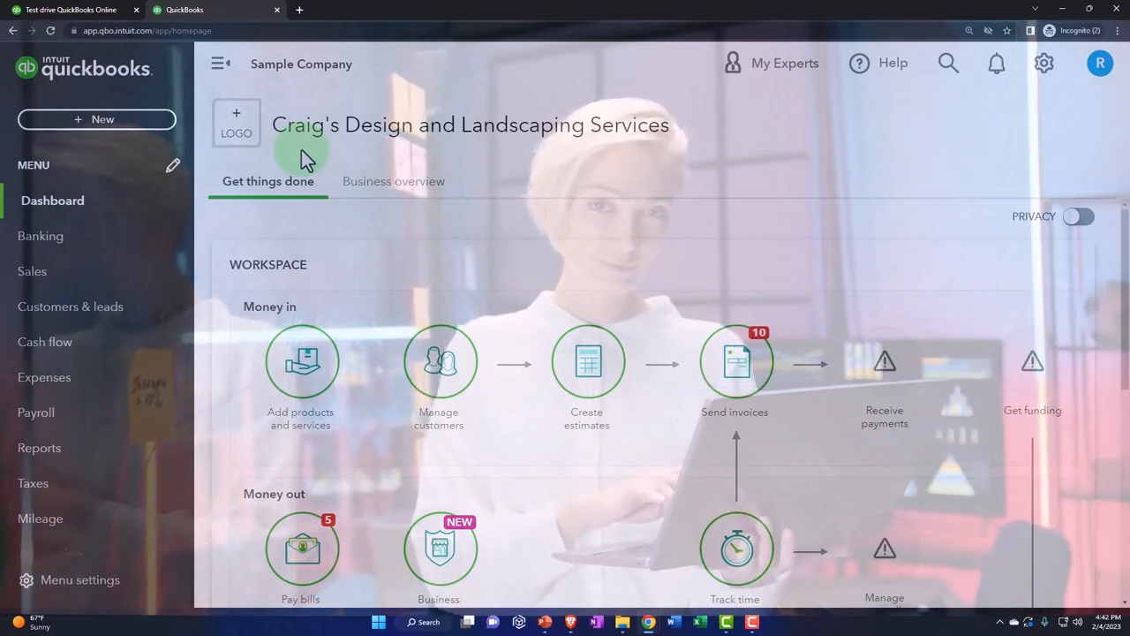
Once the Craig's Design and Landscaping dashboard loads, go back to the article tab
click(69, 10)
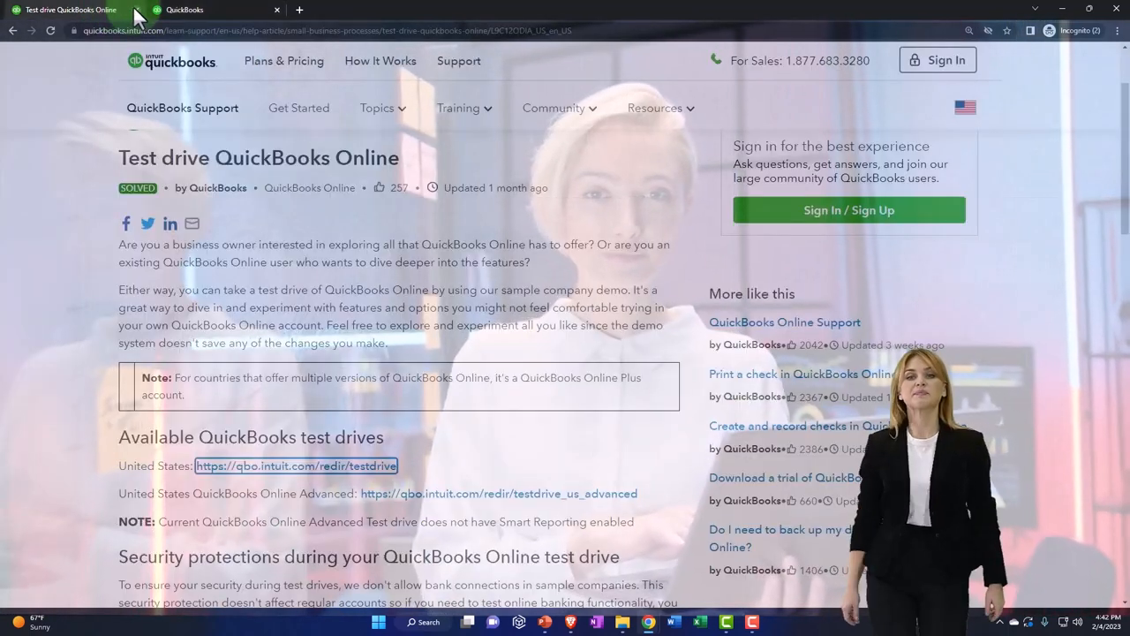